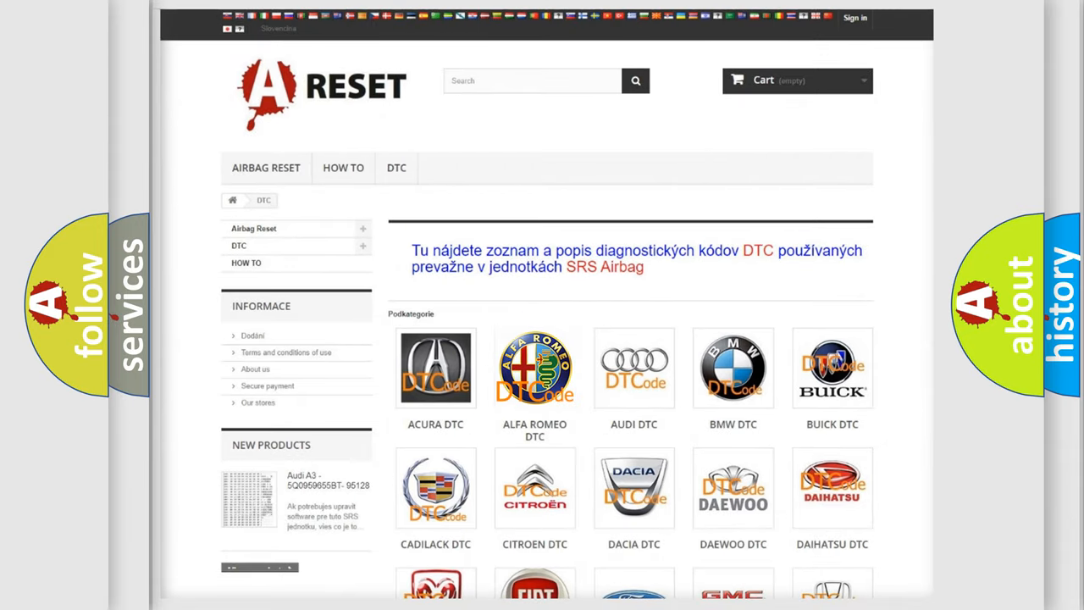
# Browse the Alfa Romeo DTC code list, looking further down the codes and back up.
pyautogui.click(536, 368)
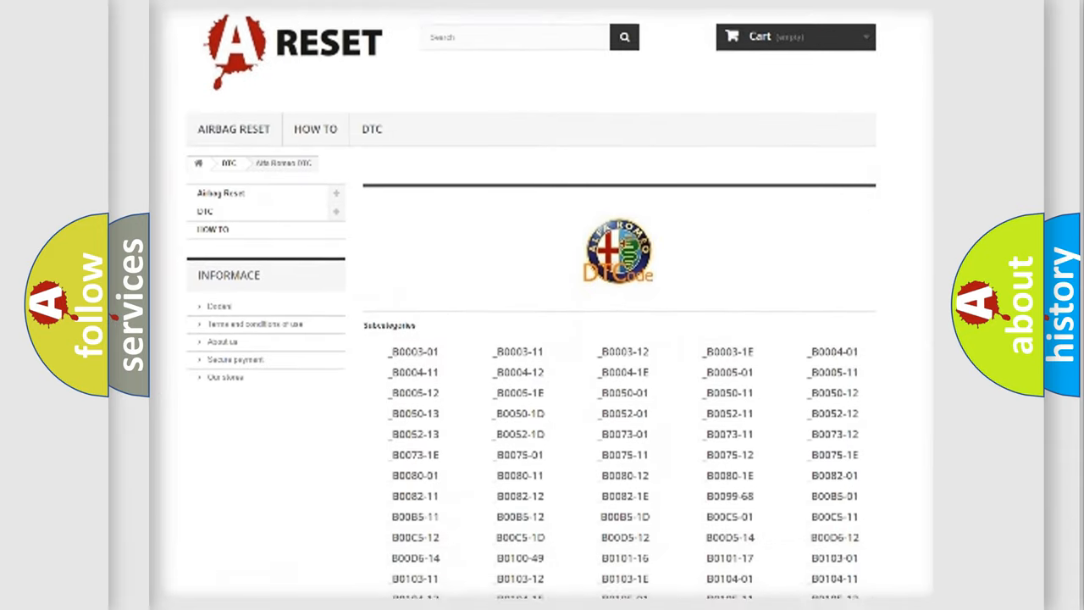
pyautogui.scroll(-3)
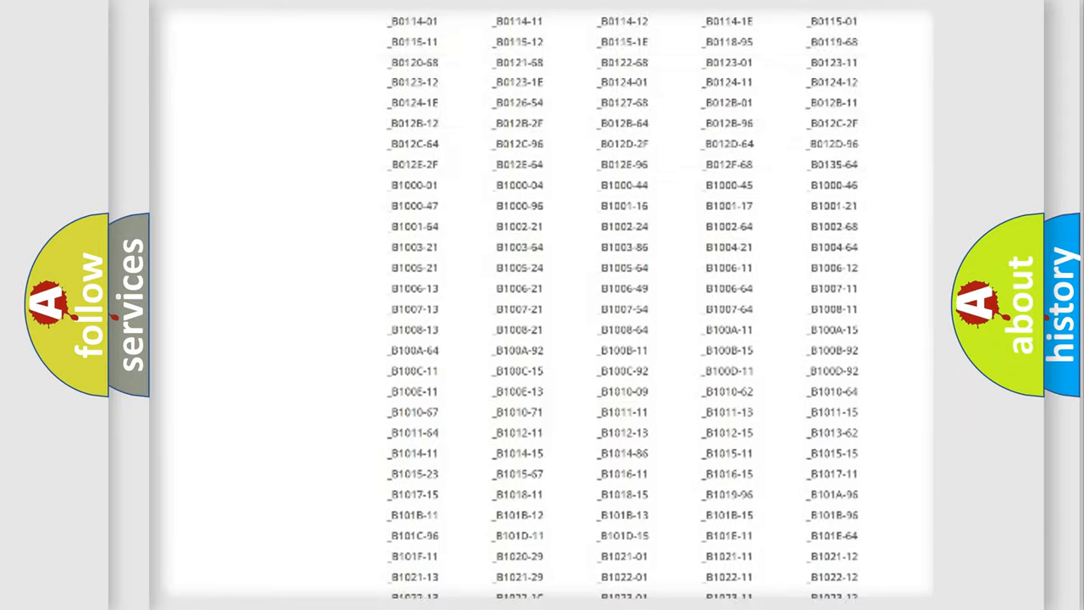
pyautogui.scroll(3)
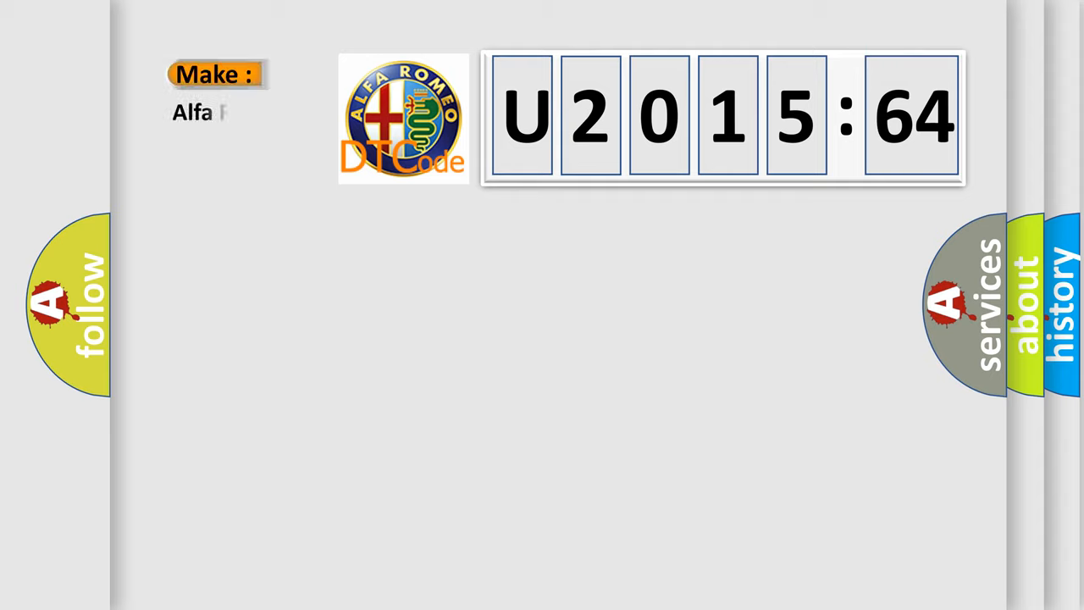
# Complete the Make label beside code U2015:64 so it reads 'Alfa Romeo'.
pyautogui.write('Romeo')
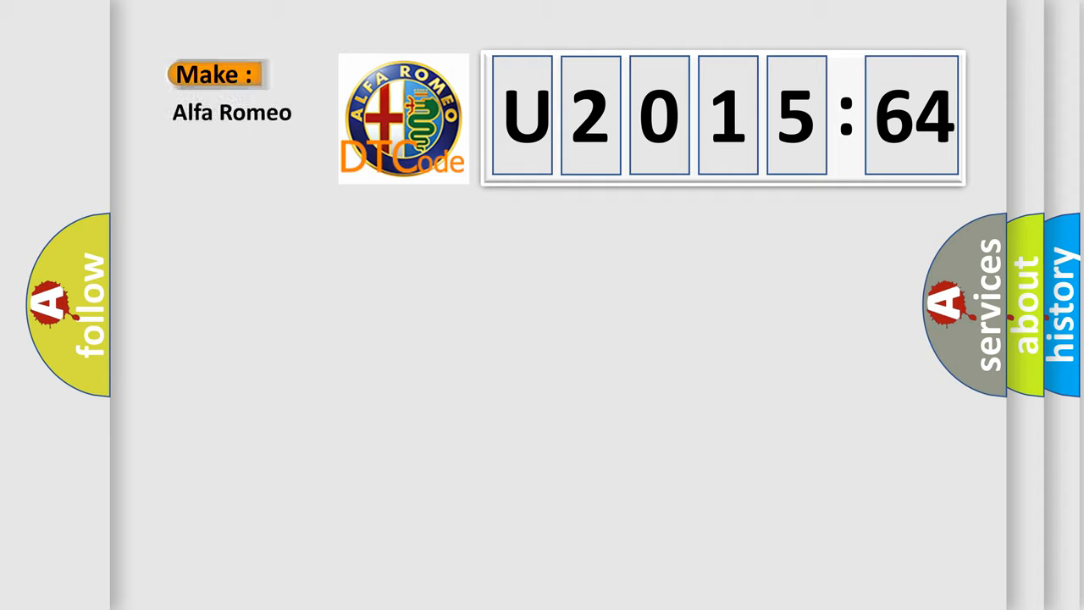